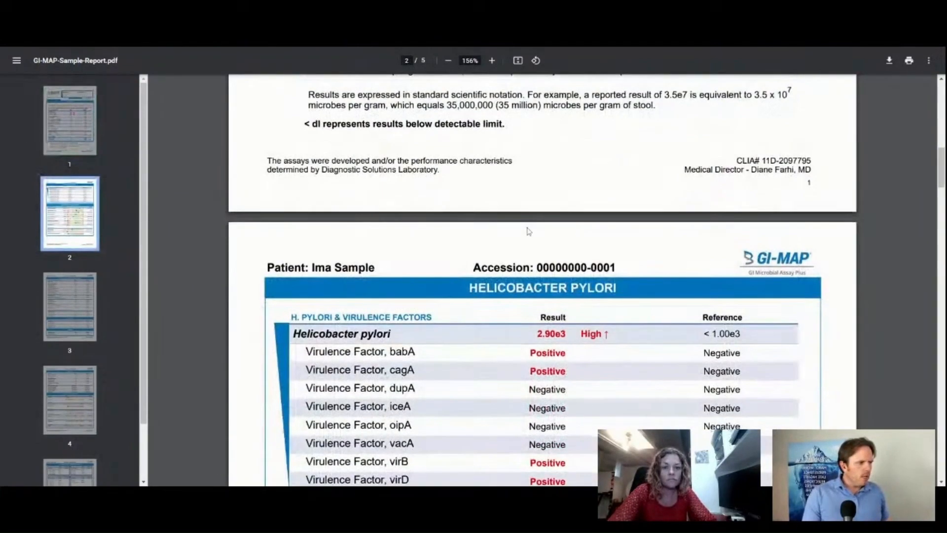
scroll(down, 3)
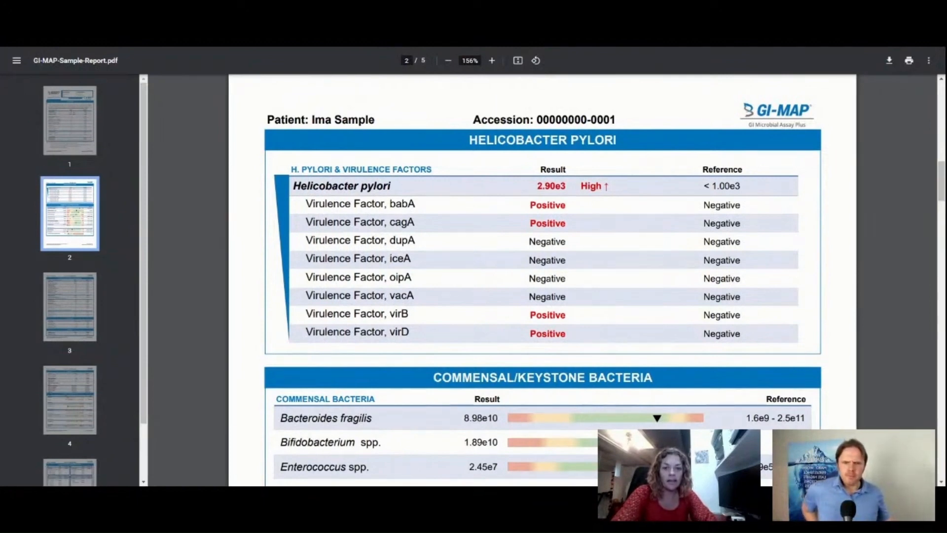
scroll(down, 3)
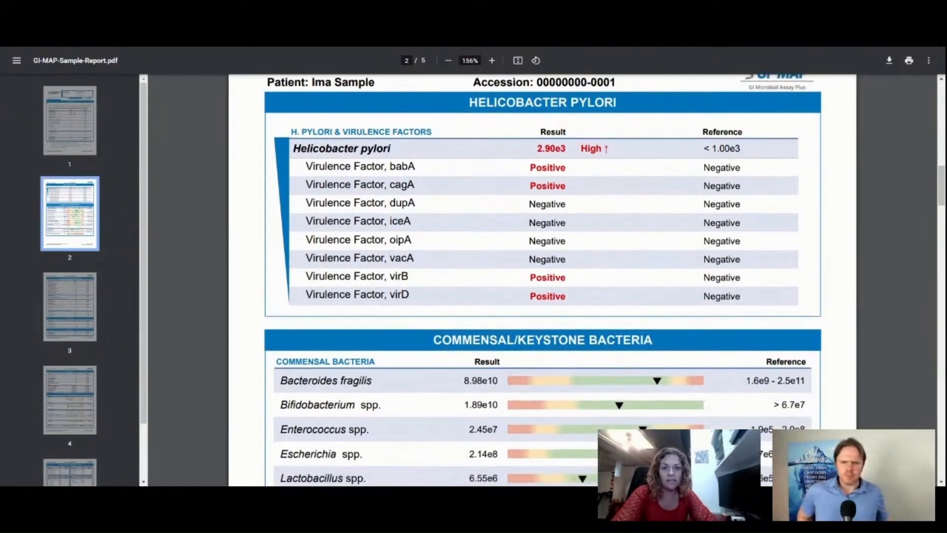